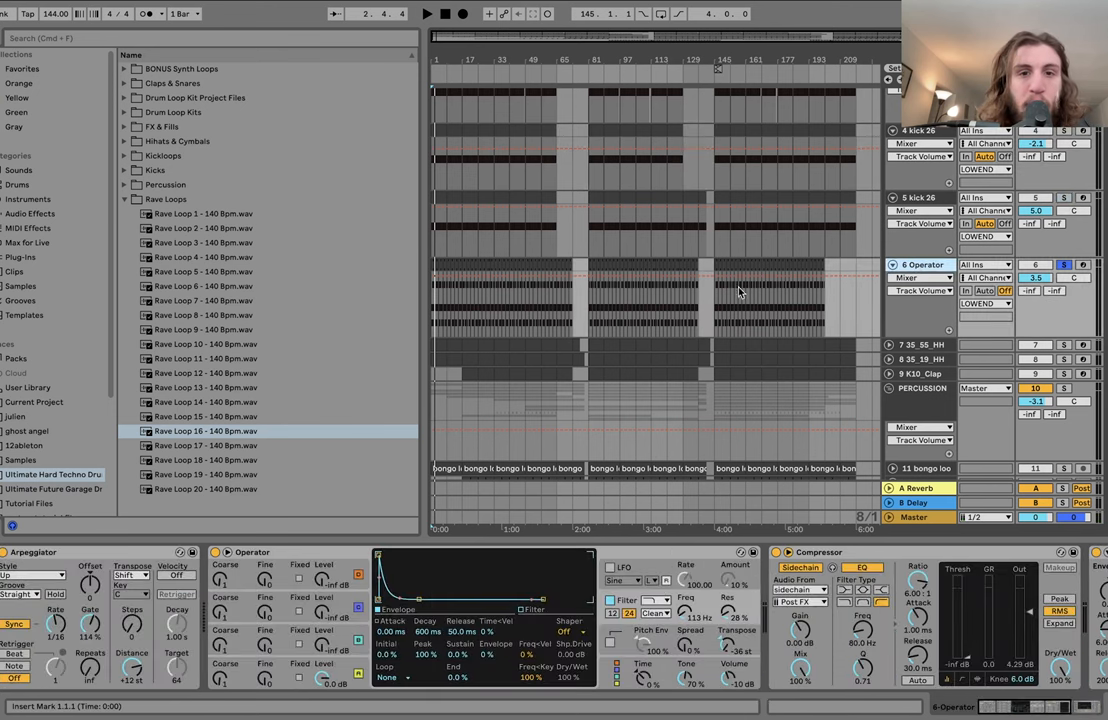
# - Bring a MIDI clip's notes into the clip editor from the arrangement
pyautogui.click(424, 14)
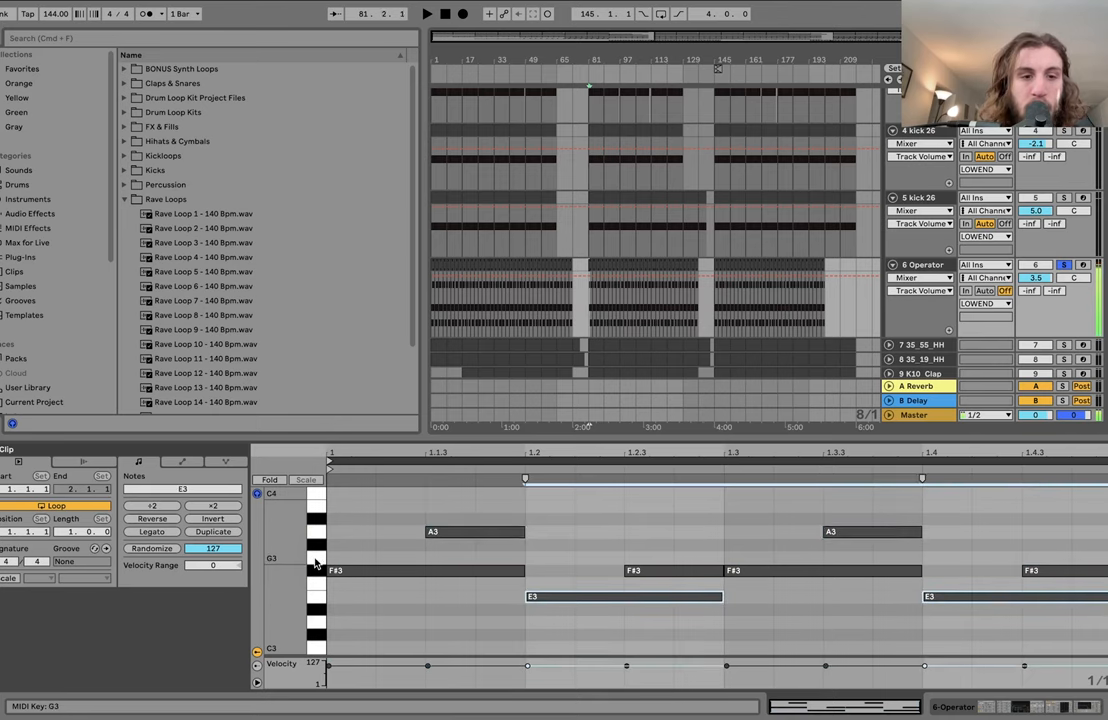
pyautogui.click(424, 572)
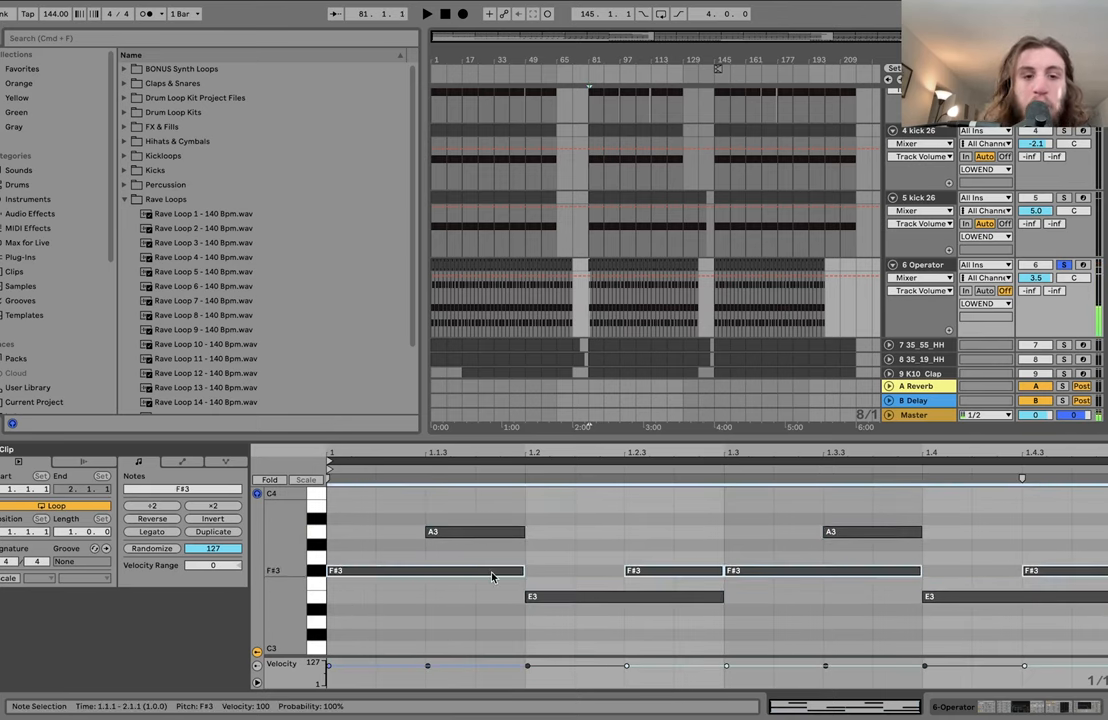
pyautogui.moveTo(430, 576)
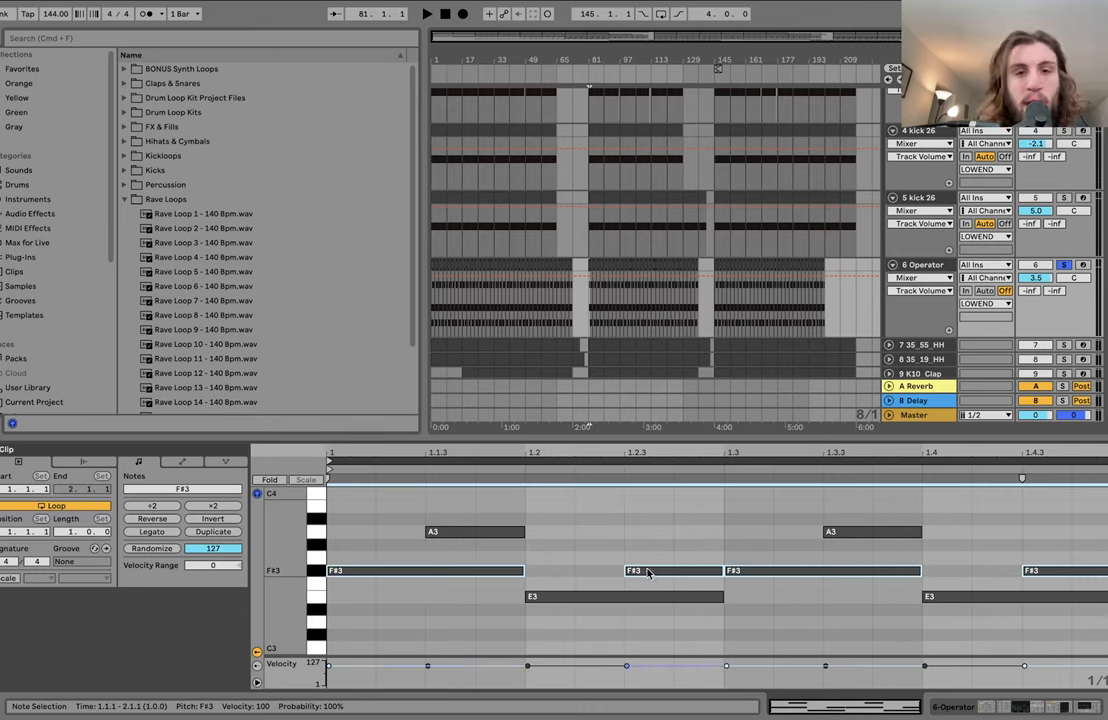
pyautogui.click(424, 12)
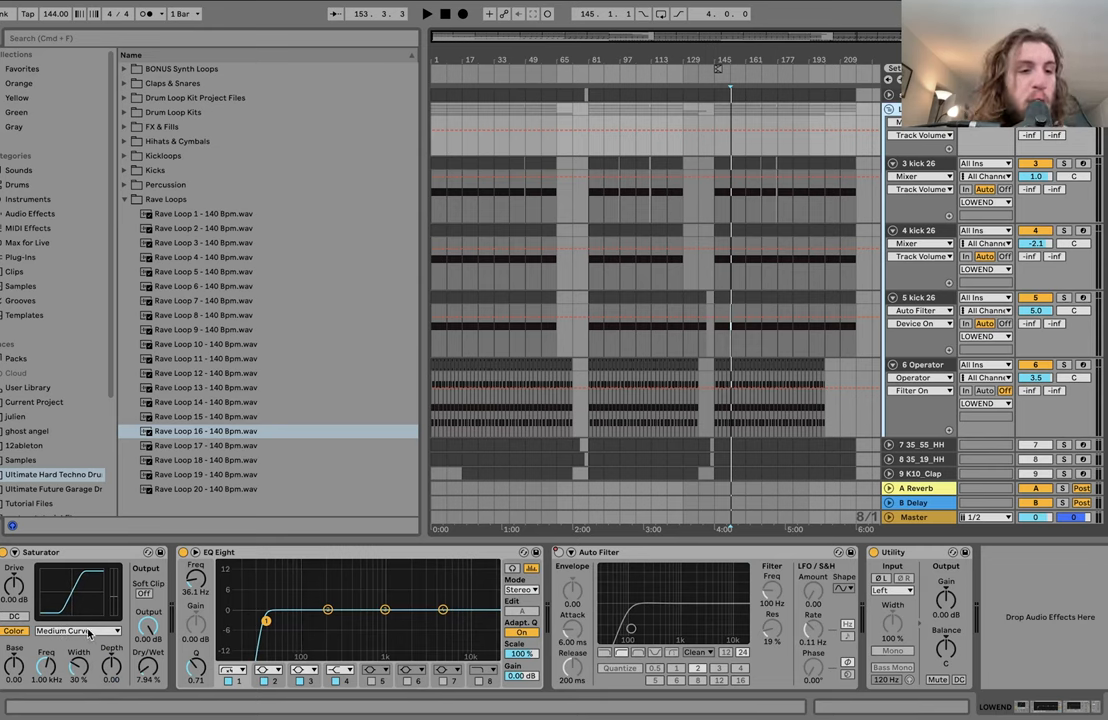
# - Unfold the PERCUSSION group so its bongo, rave, percussion and vocal loop tracks appear
pyautogui.click(426, 12)
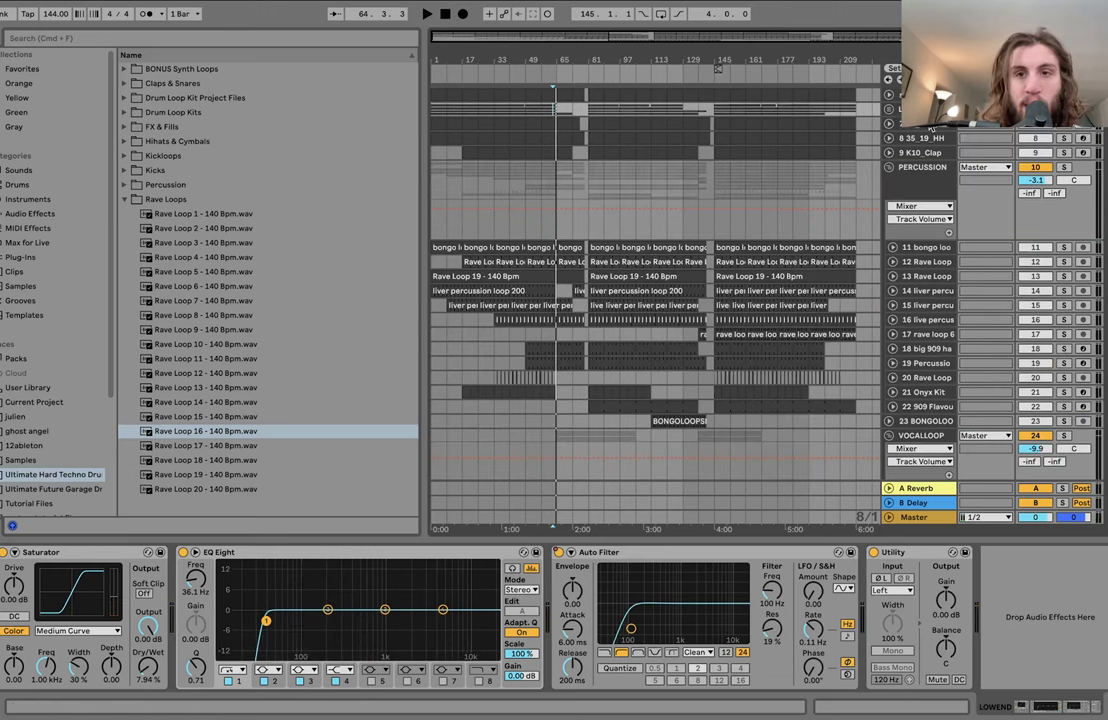
# - Enlarge the bongo, Rave Loop and liver percussion loop tracks to reveal their waveforms
pyautogui.click(920, 152)
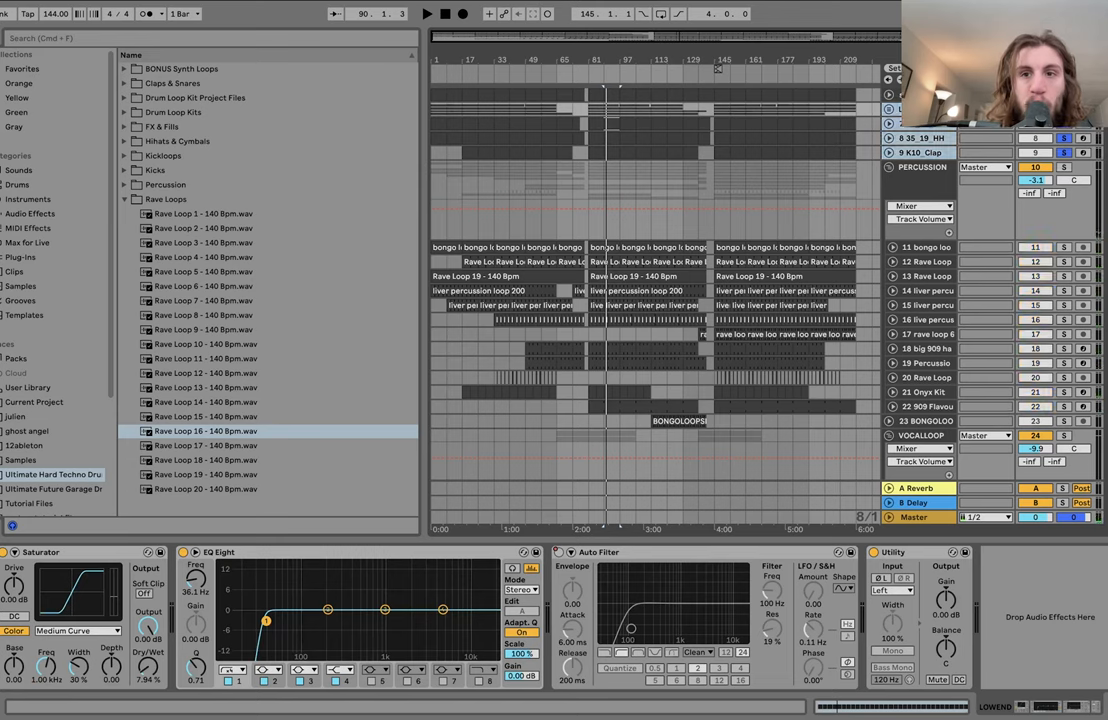
pyautogui.click(426, 14)
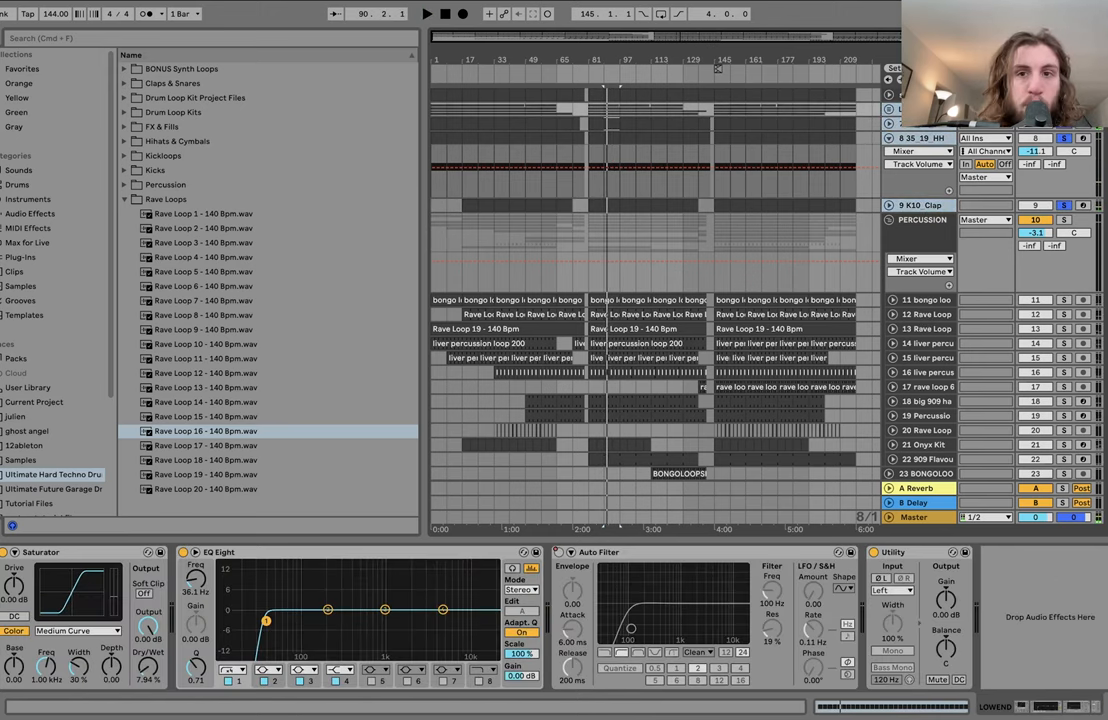
pyautogui.click(426, 14)
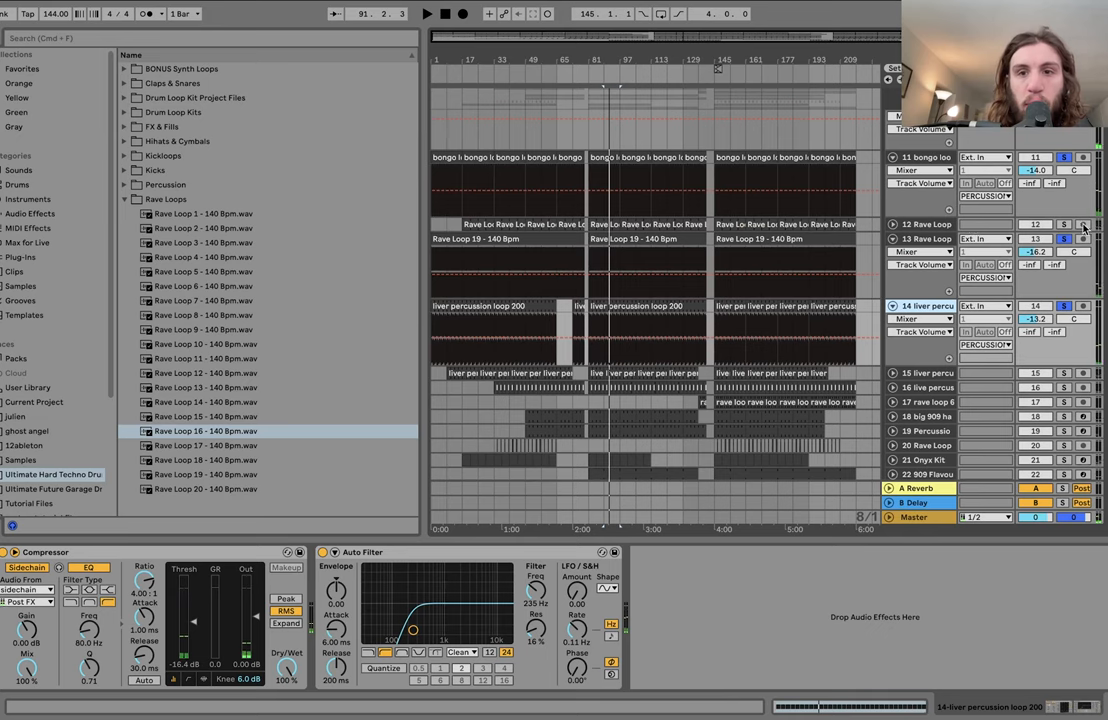
# - Step through the rave loop track's chain to the drum kit track's Delay and Compressor effects
pyautogui.scroll(-3)
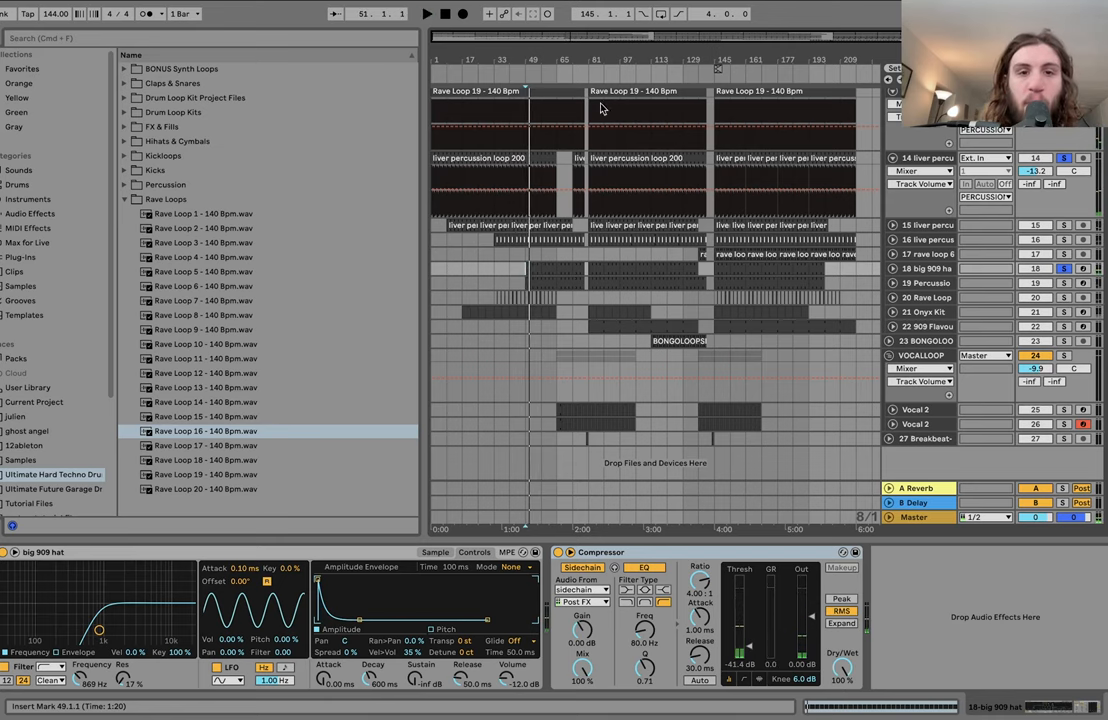
pyautogui.moveTo(532, 180)
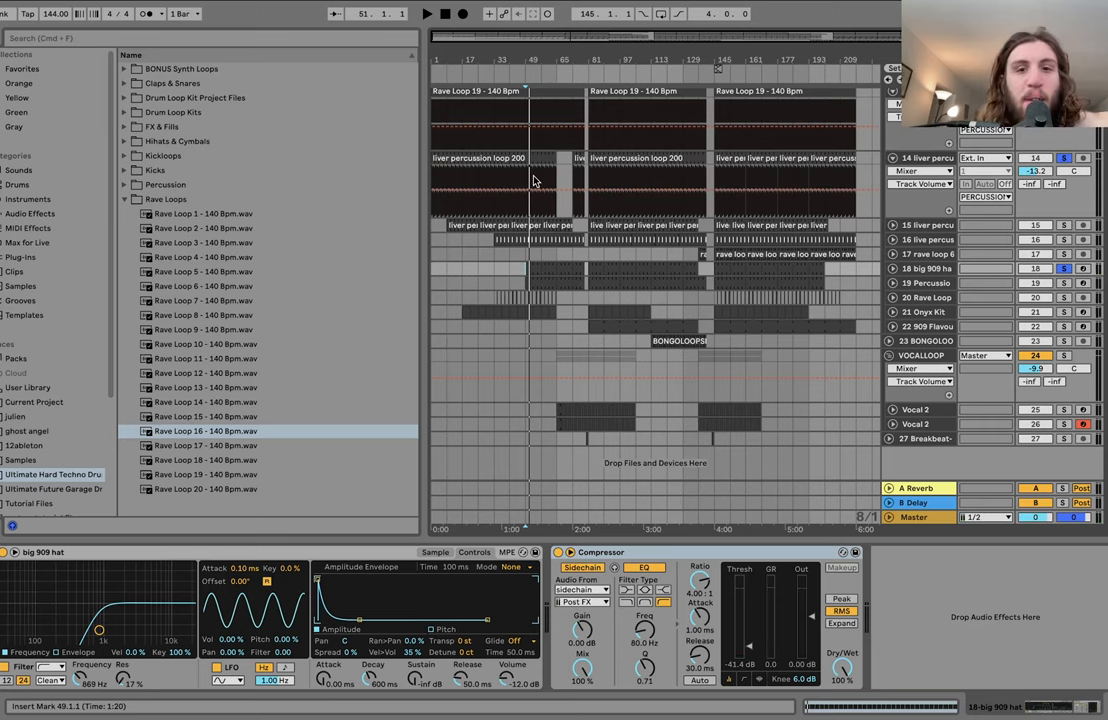
pyautogui.moveTo(628, 300)
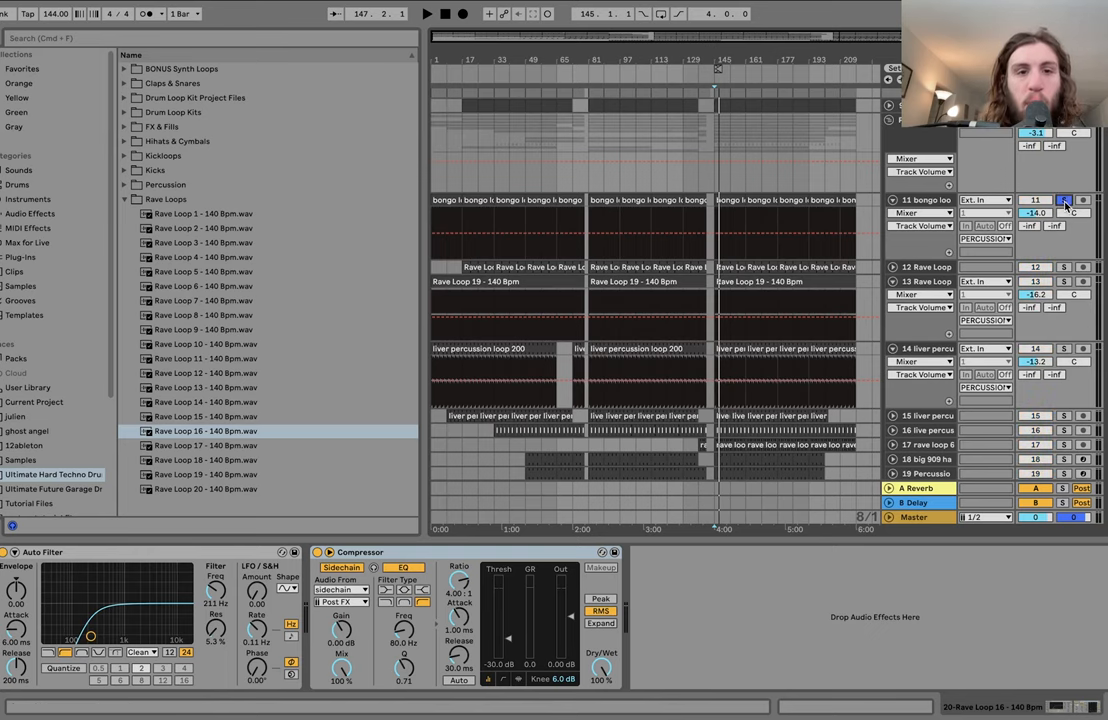
pyautogui.scroll(-3)
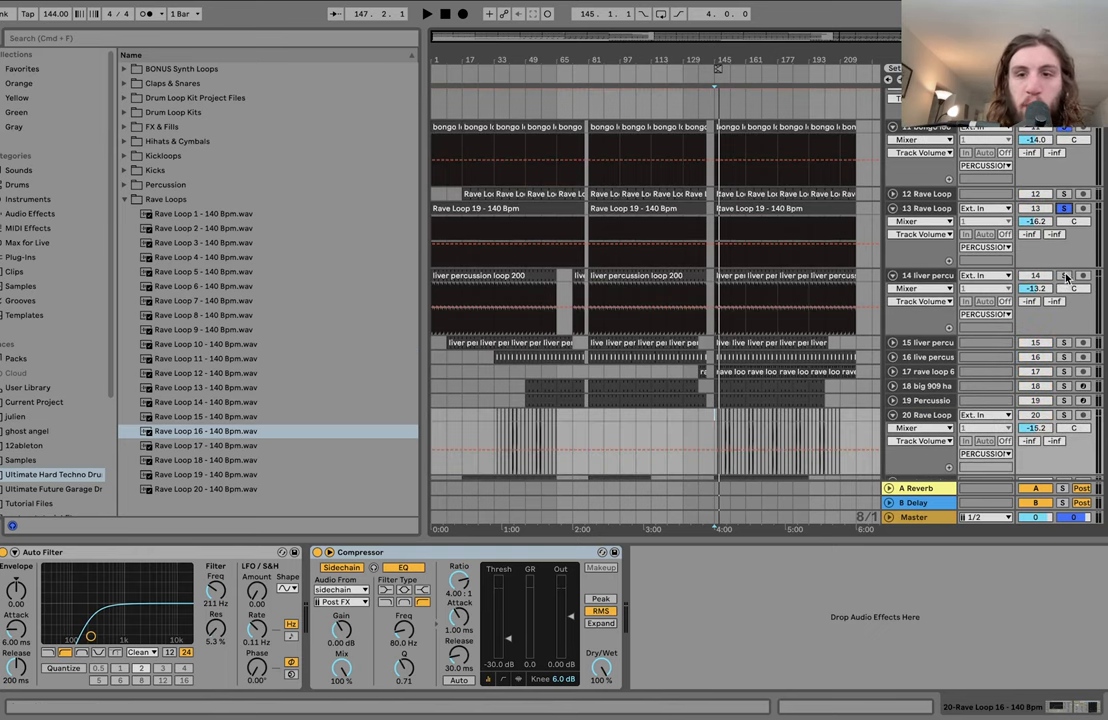
pyautogui.click(426, 12)
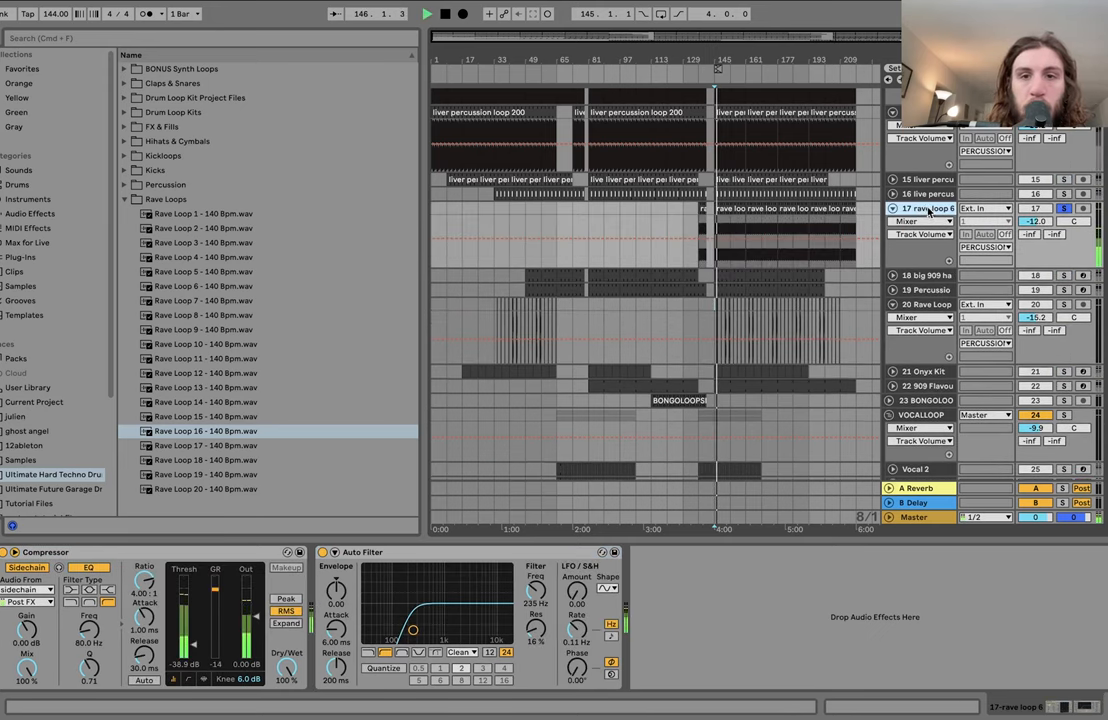
pyautogui.click(426, 12)
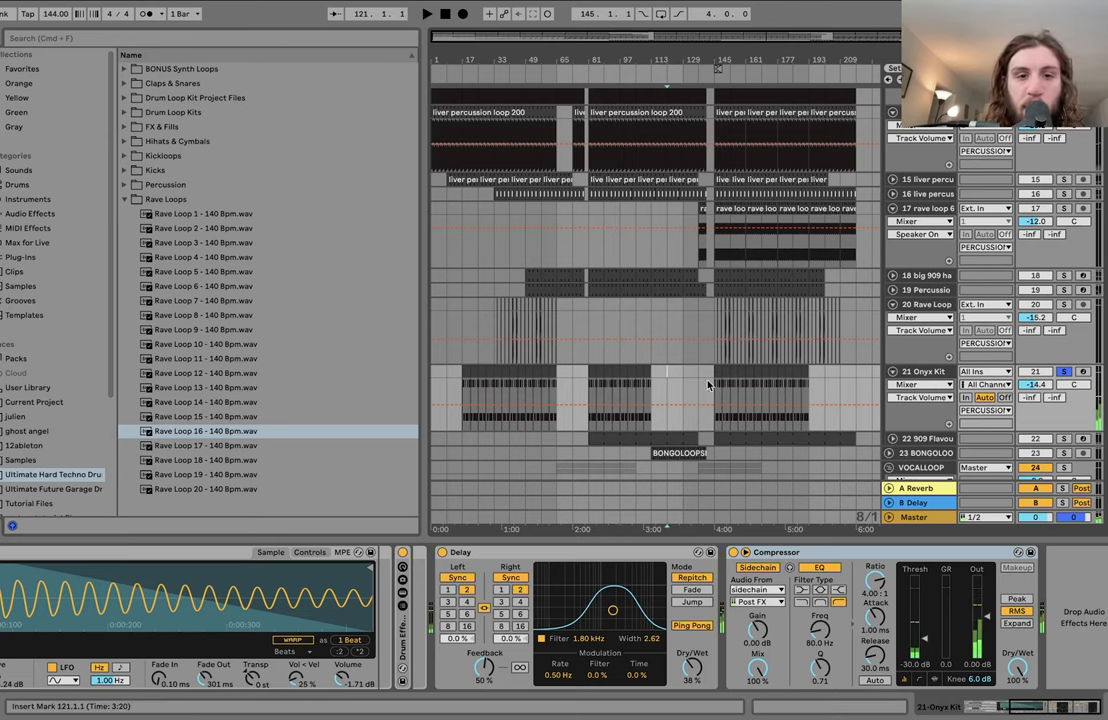
# - Show the bongo loop's Beat Repeat, Overdrive, Auto Filter and Compressor chain
pyautogui.scroll(-3)
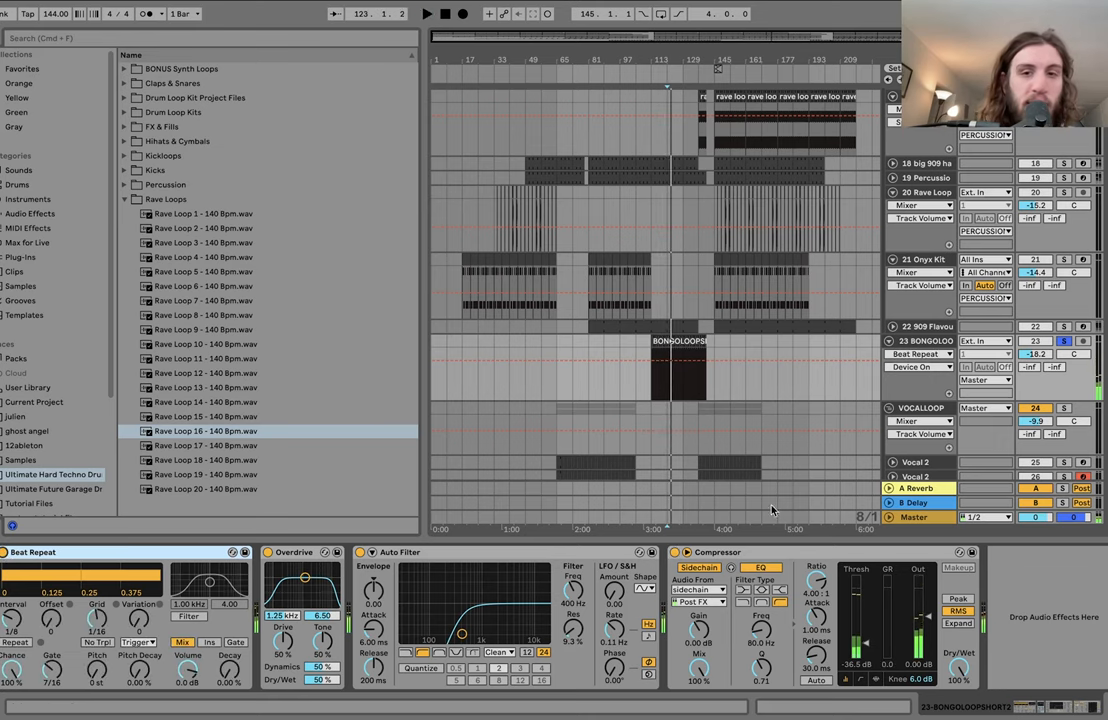
pyautogui.click(1064, 340)
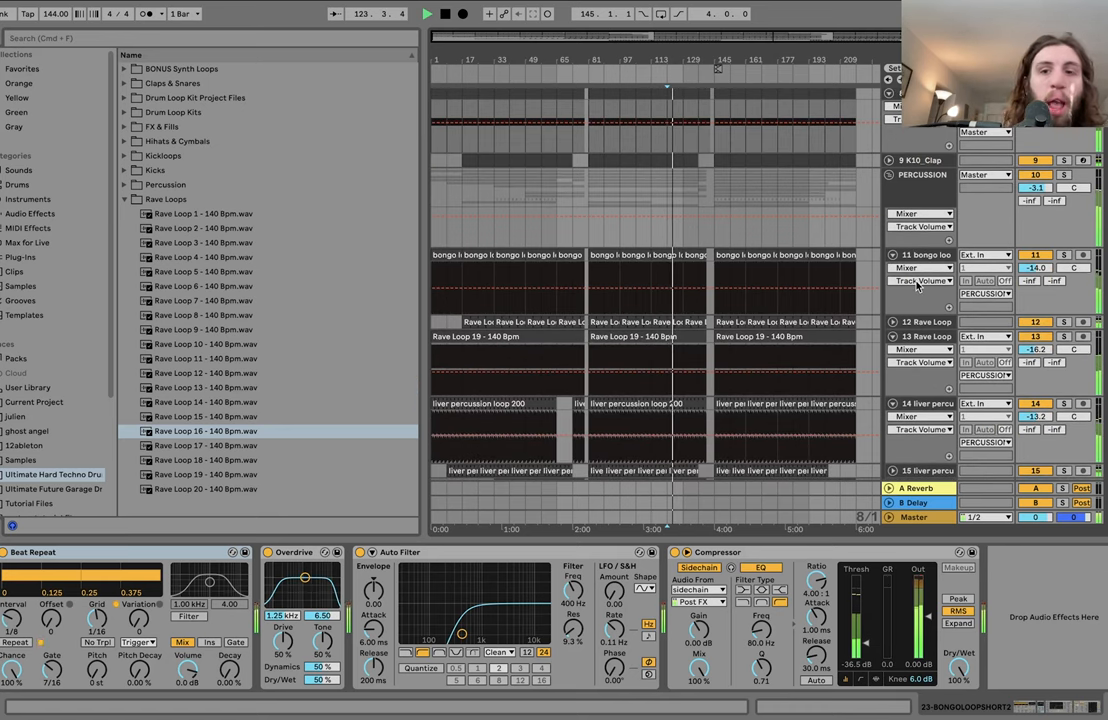
pyautogui.click(1064, 174)
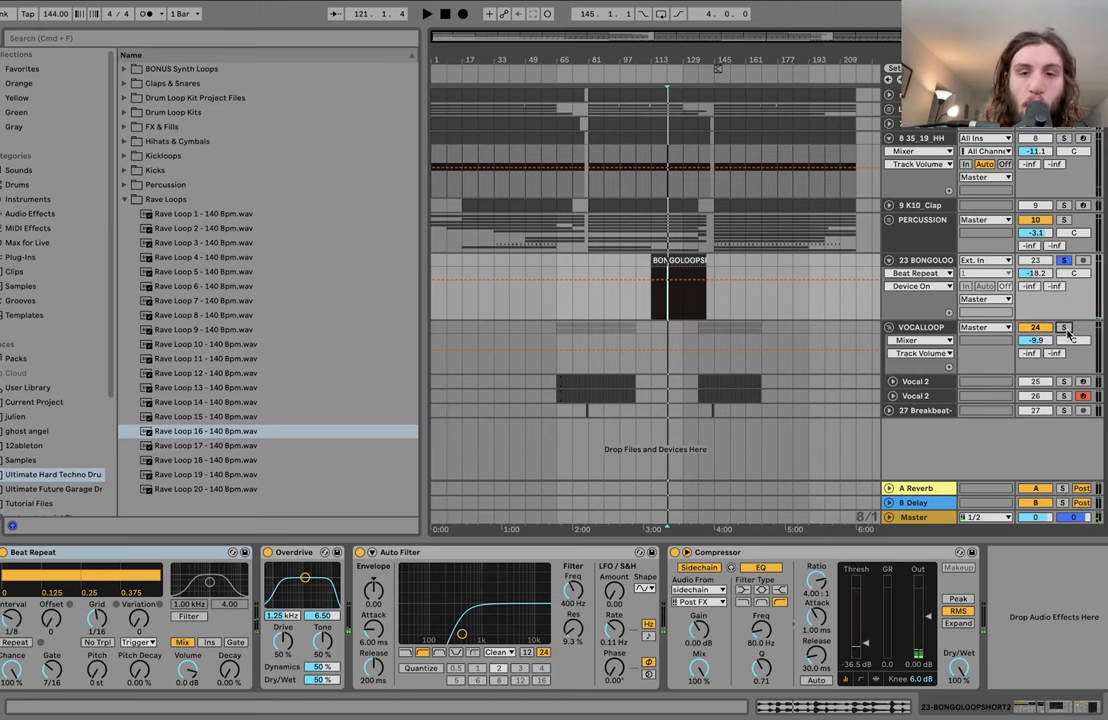
# - Show the Vocal 3 sliced sampler and one vocal slice's waveform
pyautogui.click(920, 328)
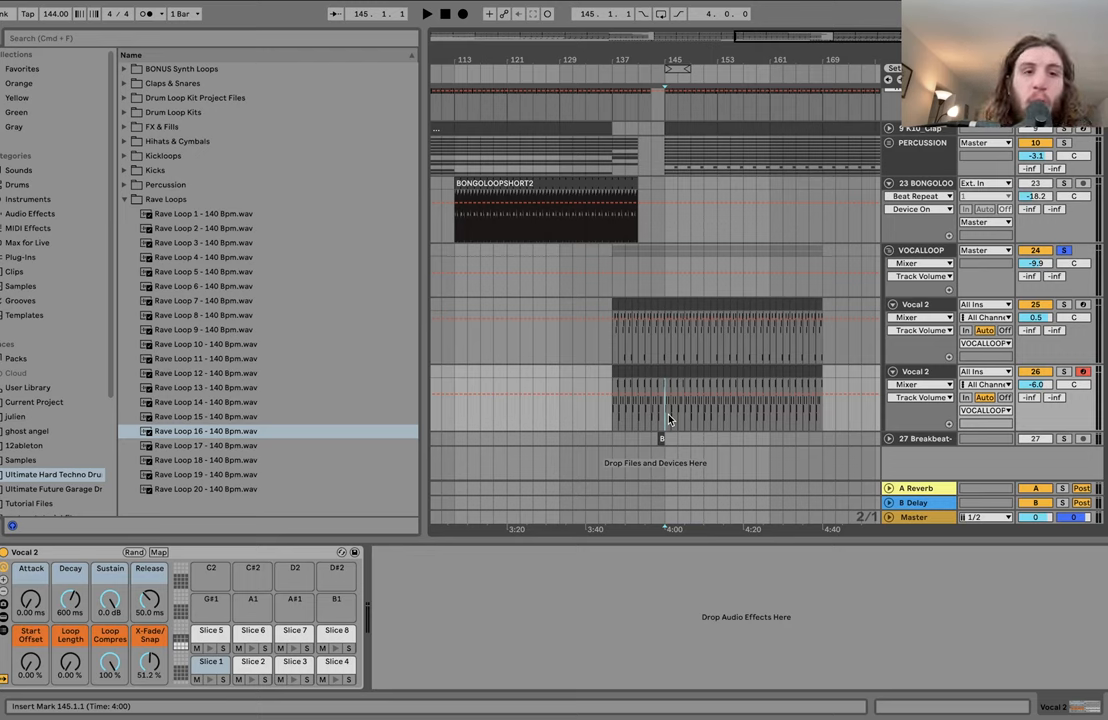
pyautogui.click(124, 200)
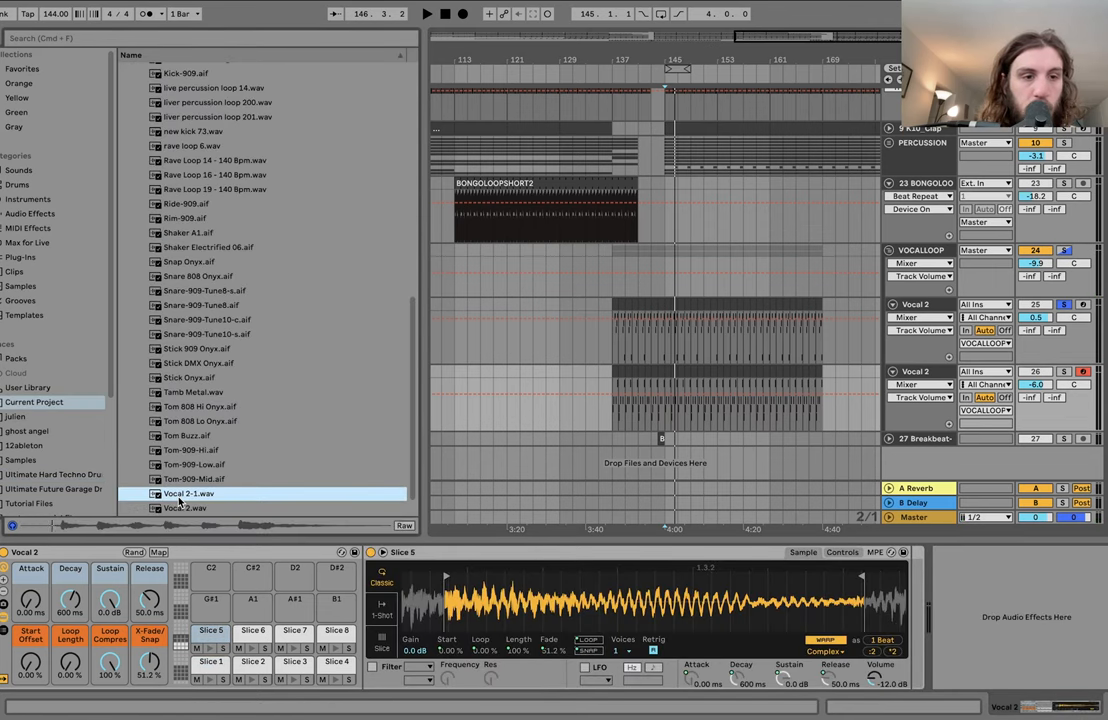
# - Display the VOCALLOOP chain of Overdrive, Delay, Reverb and Compressor
pyautogui.click(186, 508)
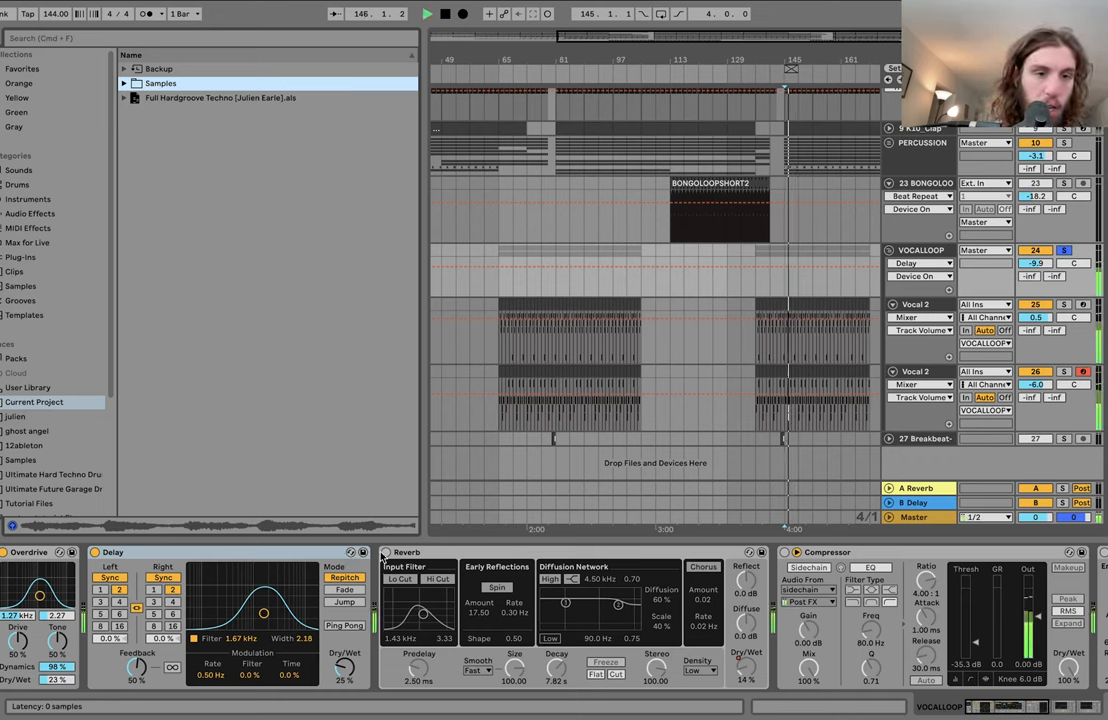
# - Select the Breakbeat track, revealing its empty device chain
pyautogui.click(384, 552)
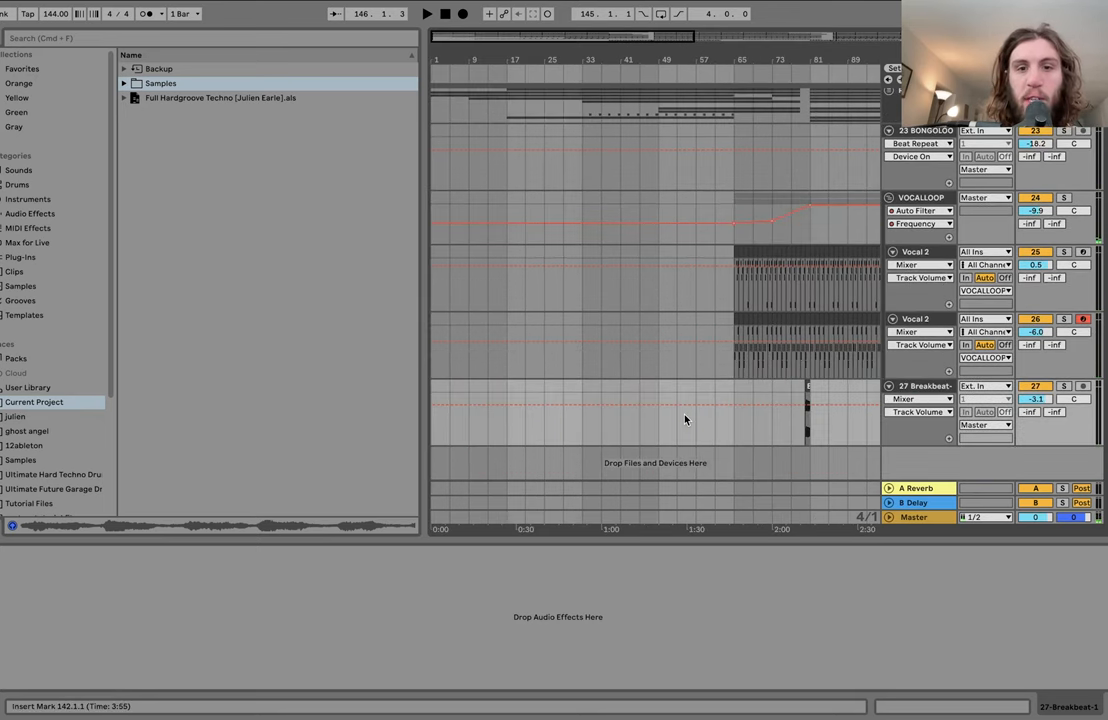
# - Display the PERCUSSION group's Saturator, Delay and Auto Filter chain
pyautogui.click(804, 384)
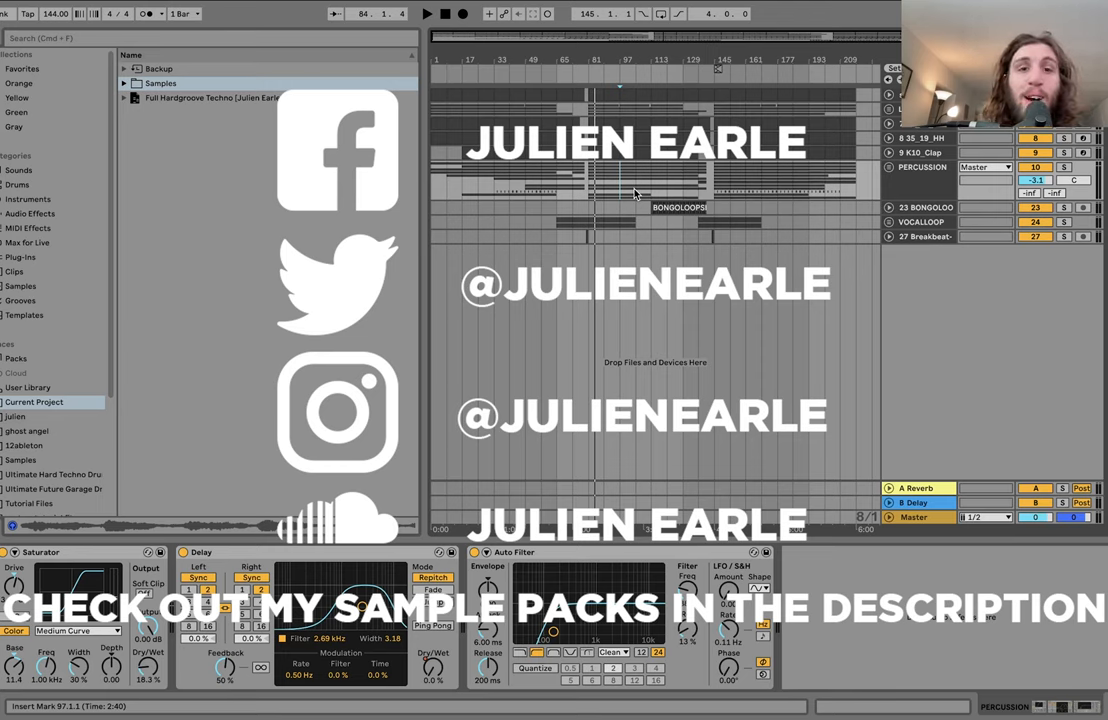
pyautogui.moveTo(632, 192)
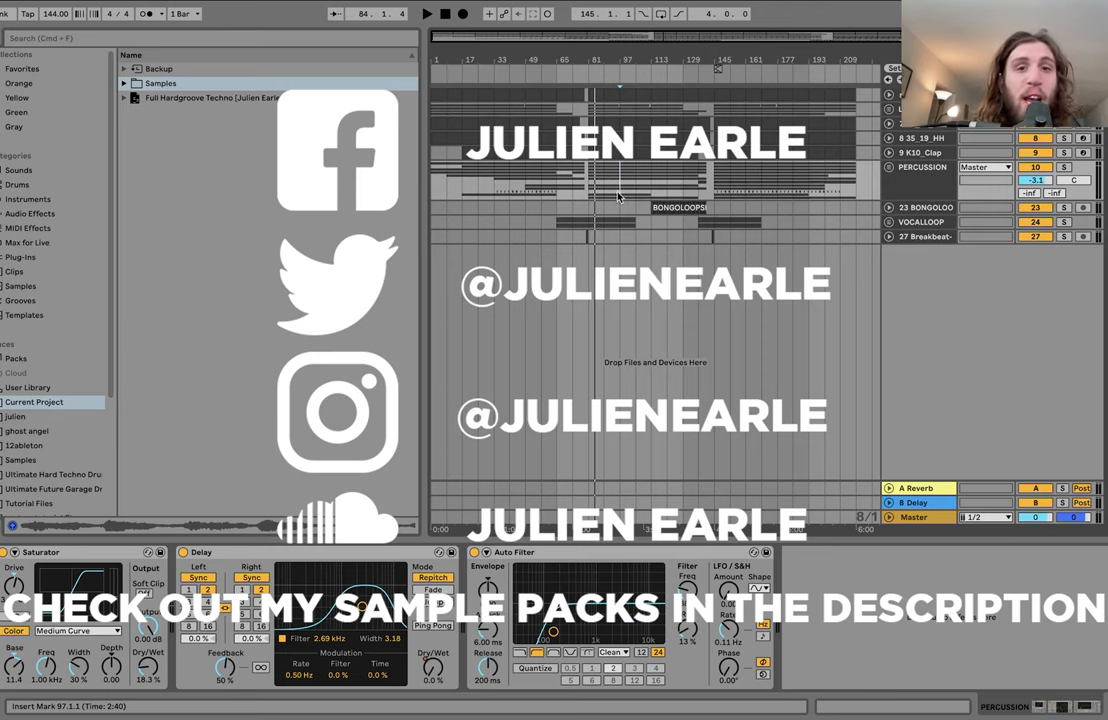